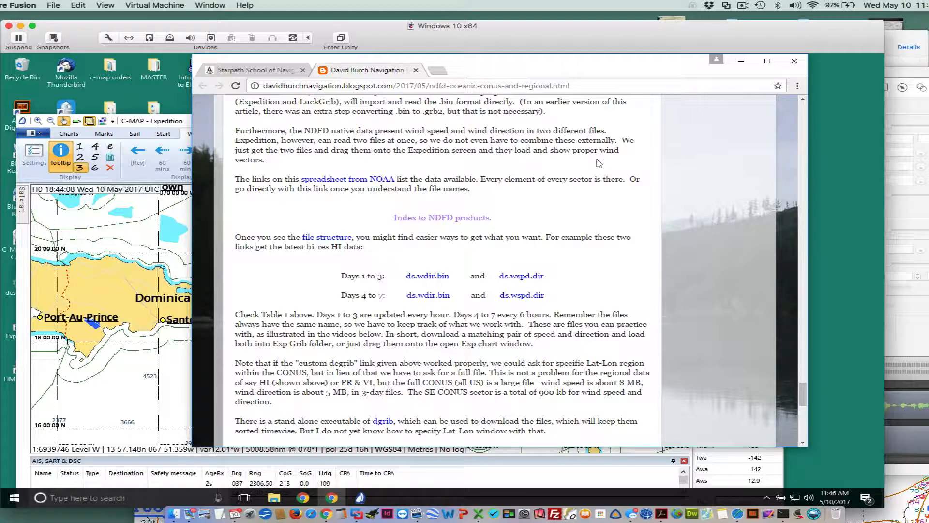
{"action": "mouse_move", "coordinate": [841, 264]}
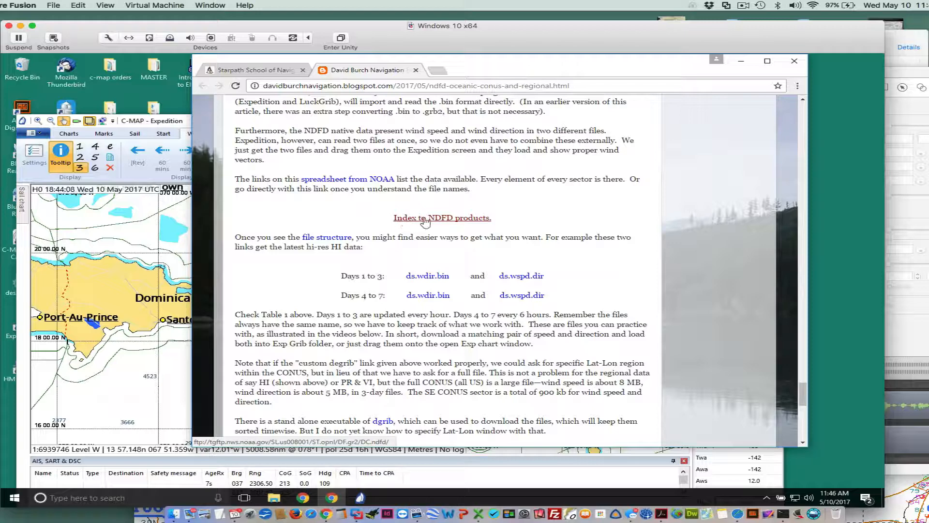
- Follow the 'Index to NDFD products' link to the NOAA directory of regional sector folders
{"action": "left_click", "coordinate": [443, 218]}
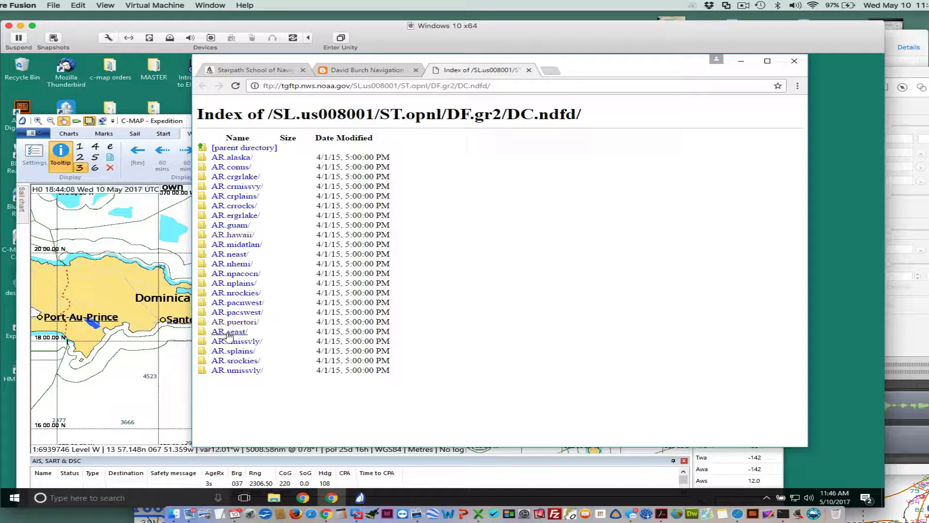
- Enter the AR.puertori folder and its VP.001-003 days 1–3 forecast listing
{"action": "left_click", "coordinate": [228, 332]}
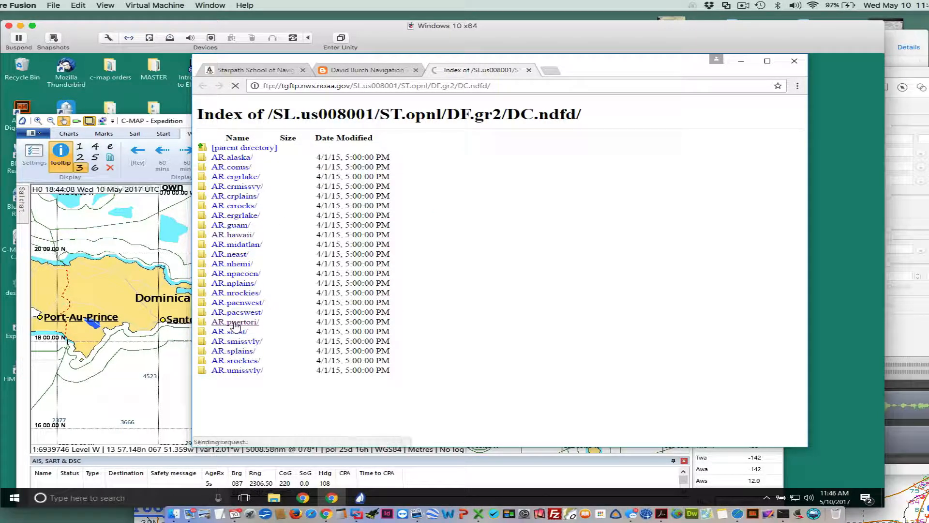
{"action": "left_click", "coordinate": [234, 322]}
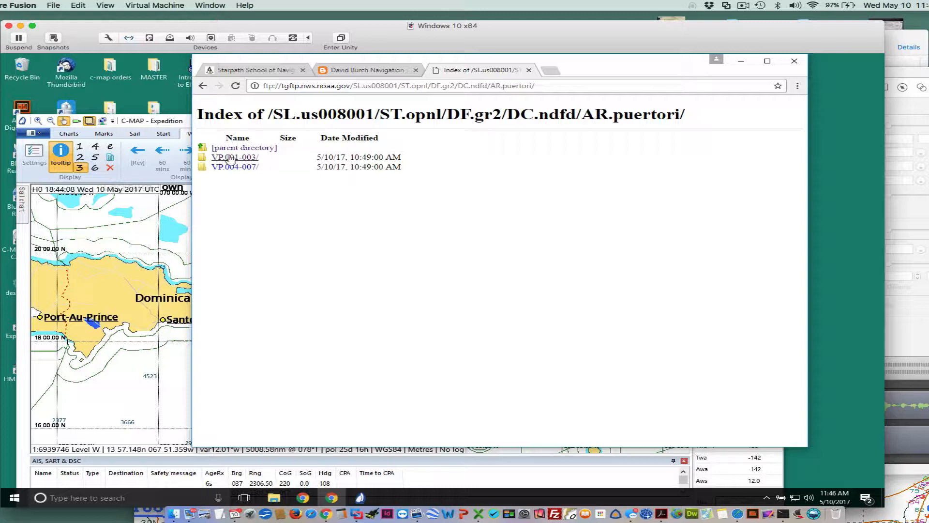
{"action": "mouse_move", "coordinate": [234, 157]}
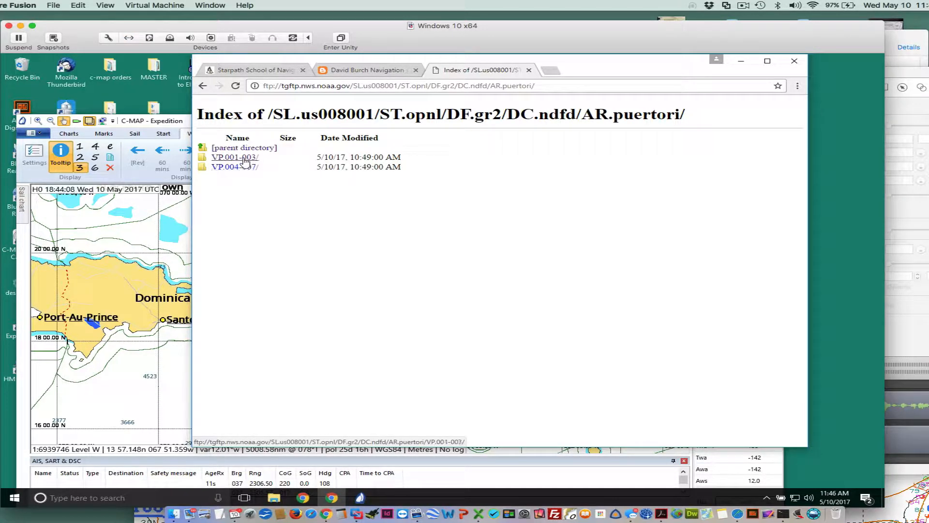
{"action": "left_click", "coordinate": [235, 157]}
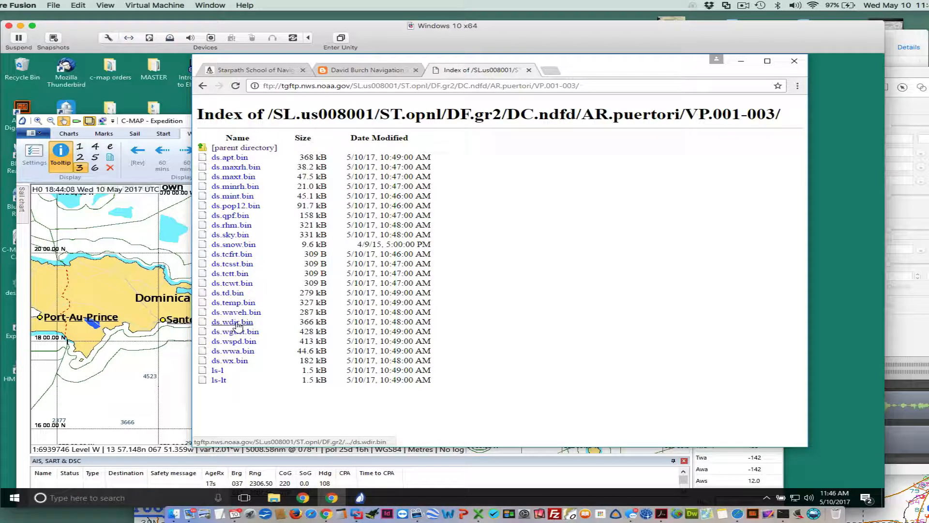
- Download ds.wdir.bin and ds.wspd.bin from the Puerto Rico days 1–3 listing
{"action": "left_click", "coordinate": [231, 321]}
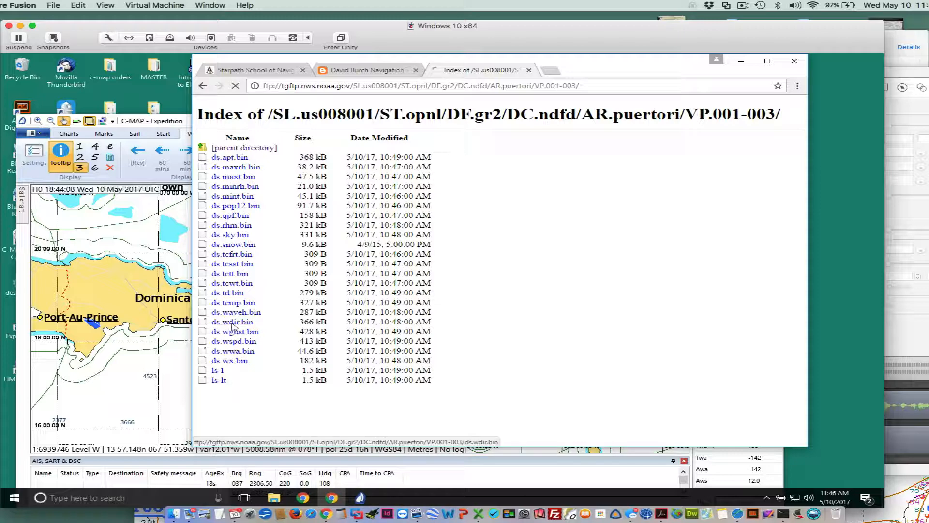
{"action": "left_click", "coordinate": [232, 321]}
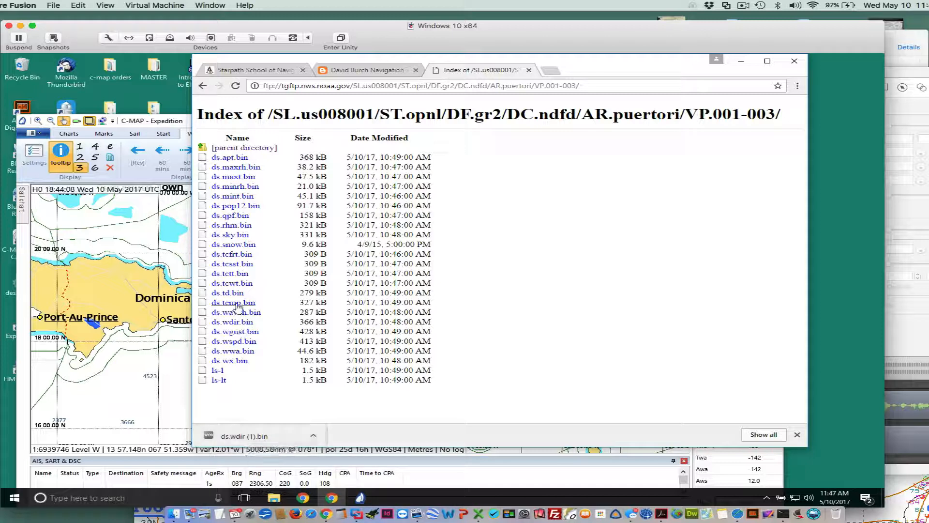
{"action": "mouse_move", "coordinate": [234, 341]}
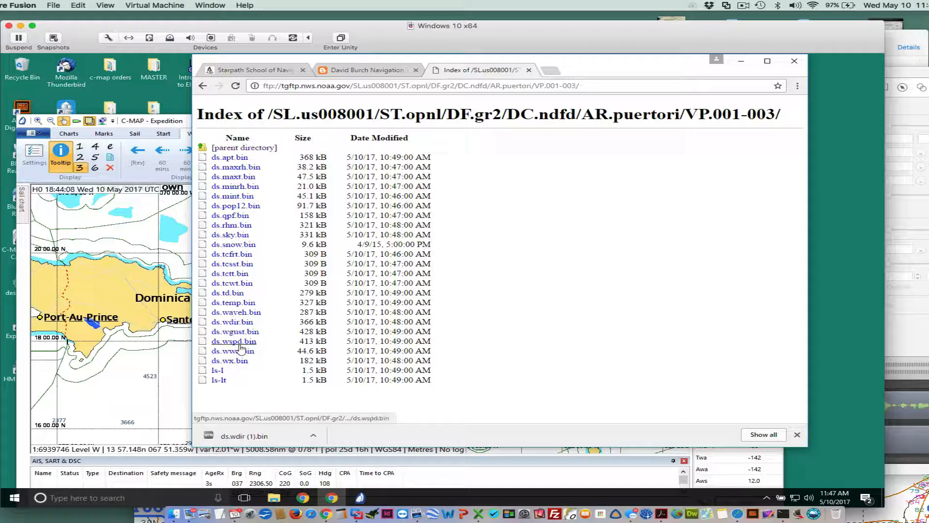
{"action": "left_click", "coordinate": [233, 341]}
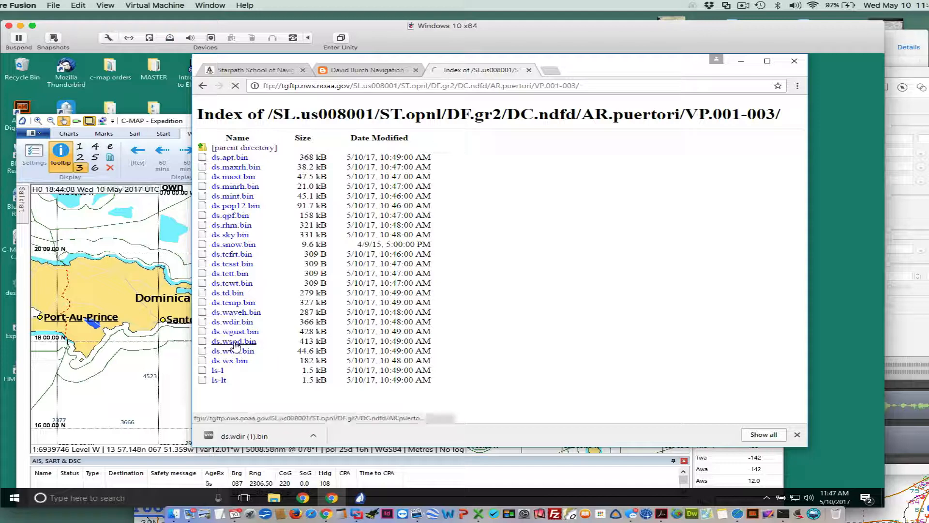
{"action": "left_click", "coordinate": [233, 341]}
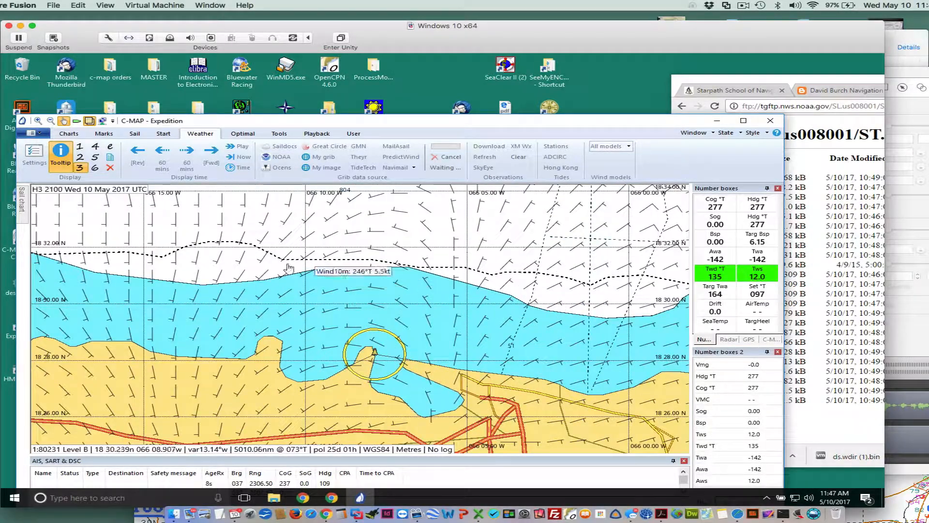
{"action": "mouse_move", "coordinate": [438, 368]}
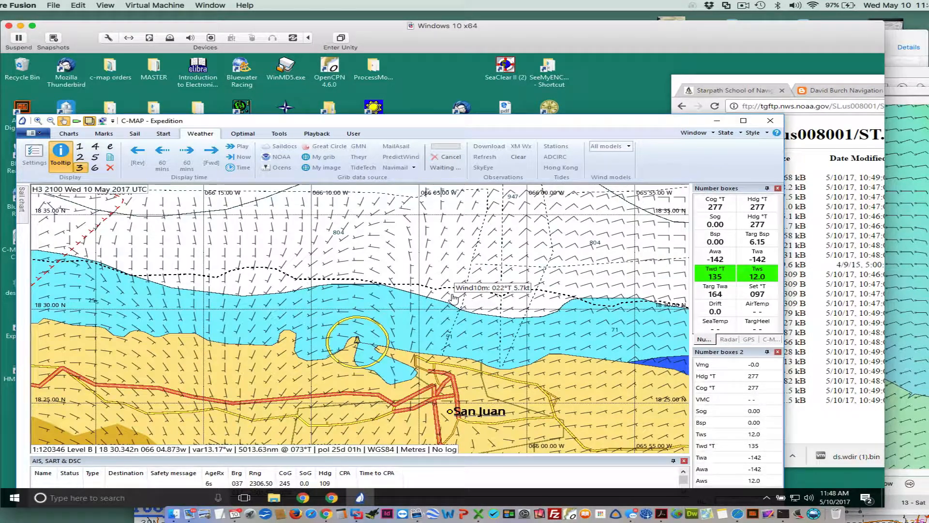
- Step the Weather display time forward three times to reach 0600 Thursday 11 May
{"action": "left_click", "coordinate": [212, 152]}
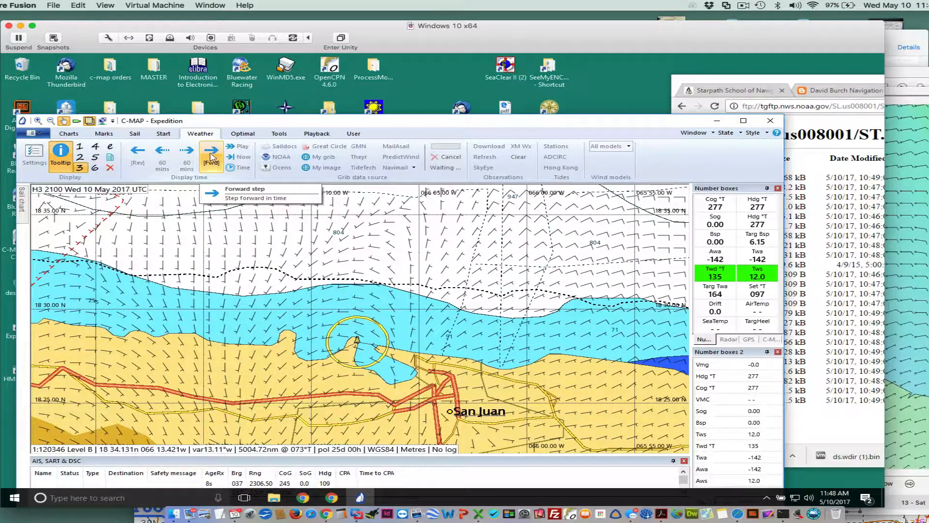
{"action": "left_click", "coordinate": [211, 147]}
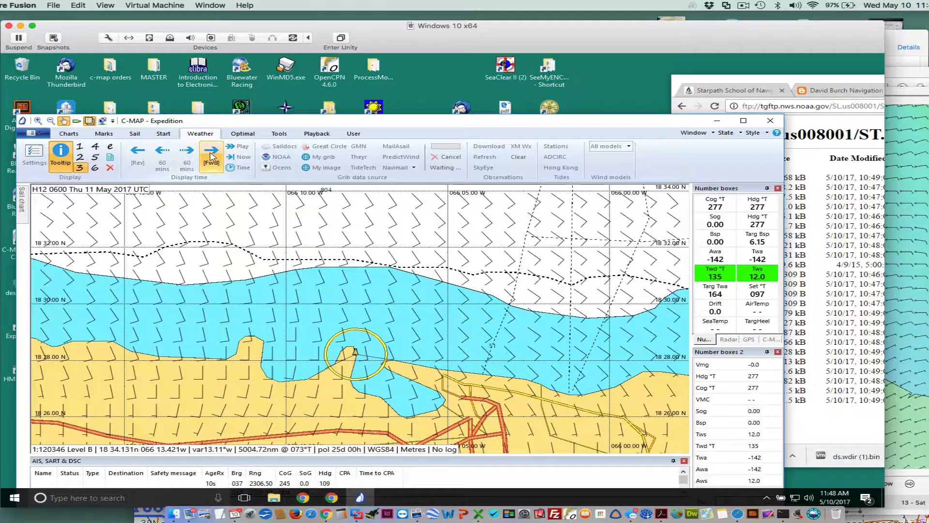
{"action": "left_click", "coordinate": [211, 152]}
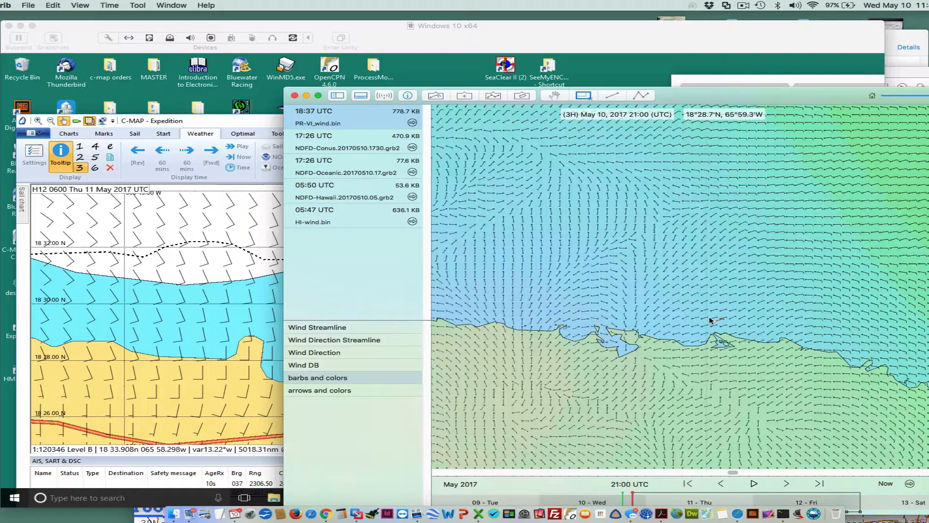
- Play the PR-VI_wind.bin barbs timeline and stop it at 06:00 UTC 11 May
{"action": "left_click_drag", "start_coordinate": [711, 320], "coordinate": [581, 314]}
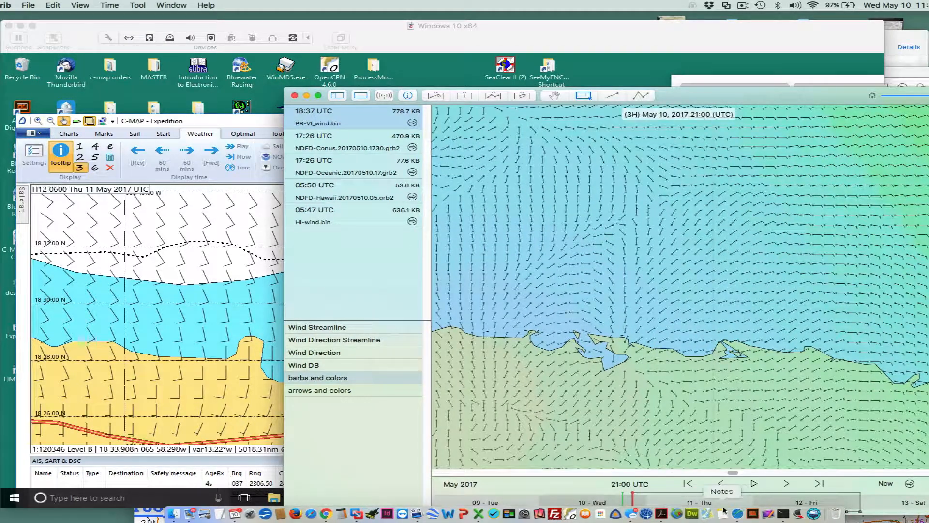
{"action": "left_click", "coordinate": [786, 483]}
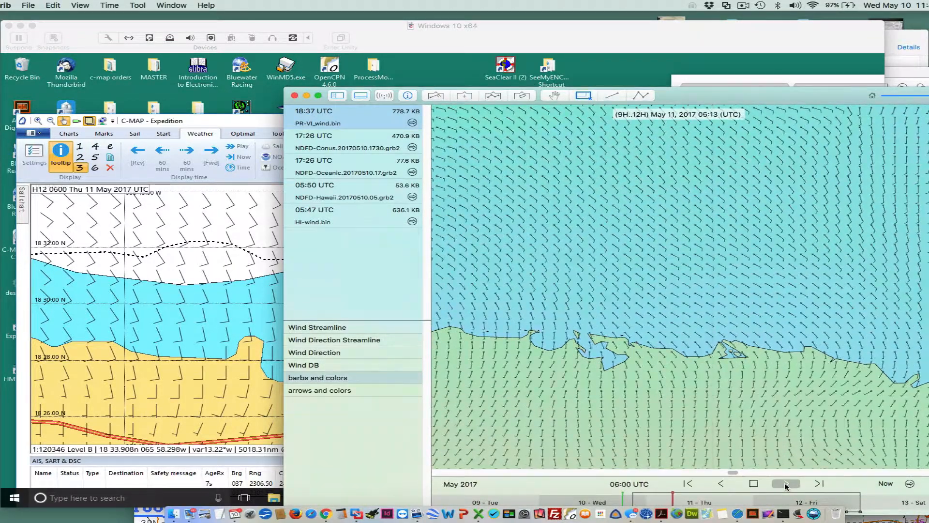
{"action": "left_click", "coordinate": [786, 483]}
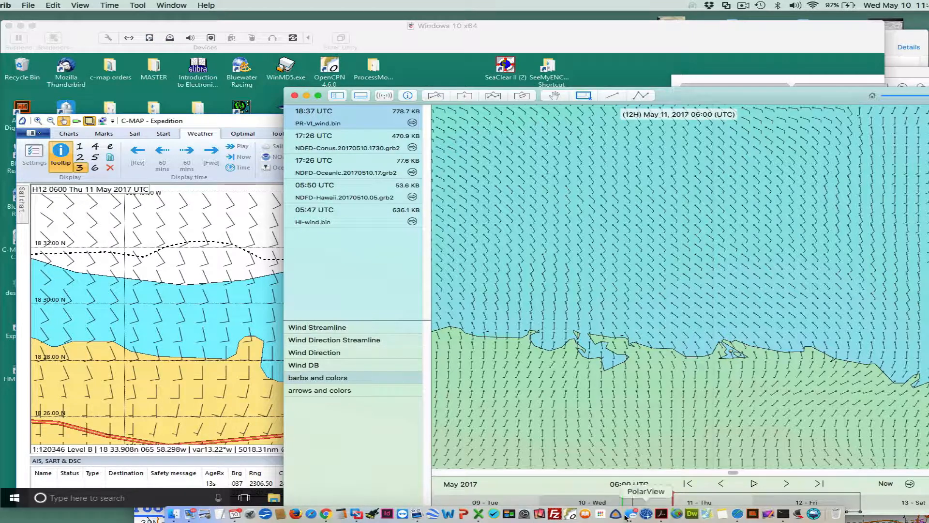
{"action": "mouse_move", "coordinate": [573, 383]}
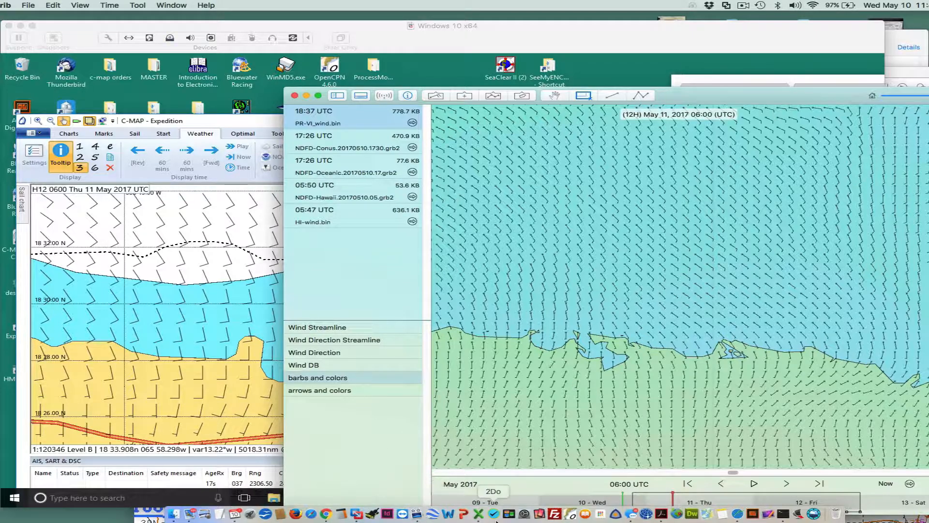
{"action": "mouse_move", "coordinate": [739, 26]}
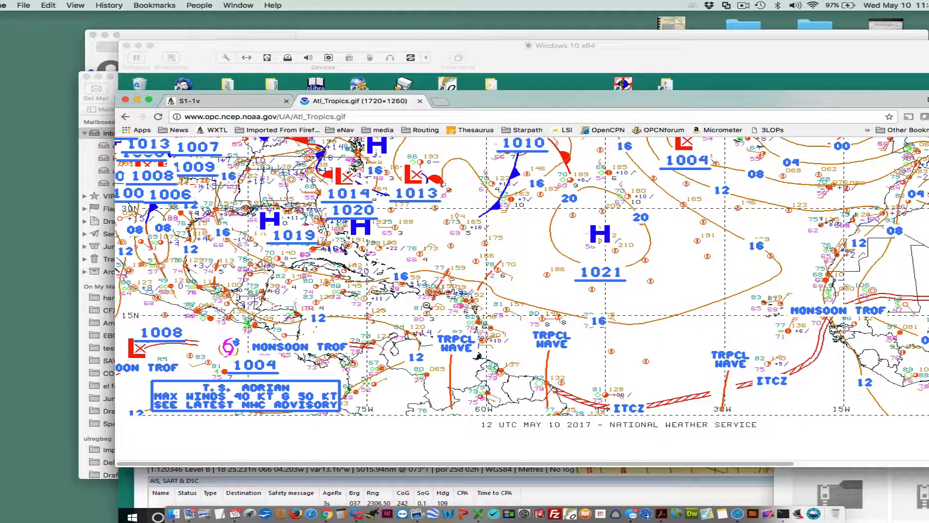
{"action": "mouse_move", "coordinate": [466, 333]}
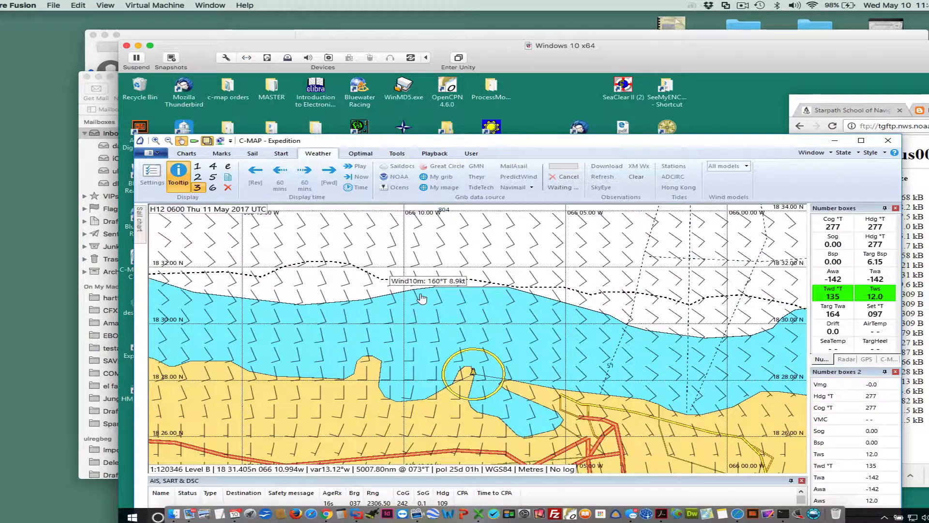
- Step the Weather display time back to 2100 Wednesday 10 May, wind 5.7 kn from 180°T
{"action": "left_click", "coordinate": [254, 172]}
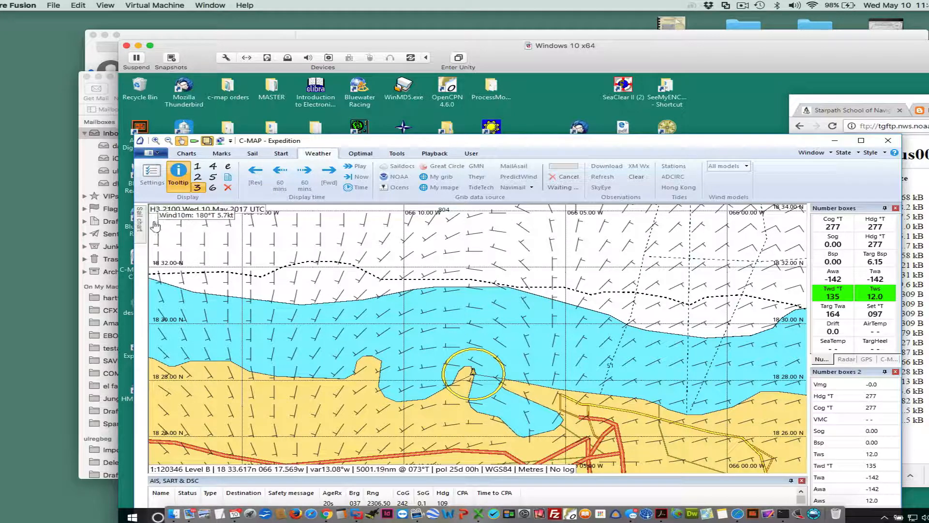
{"action": "mouse_move", "coordinate": [363, 260]}
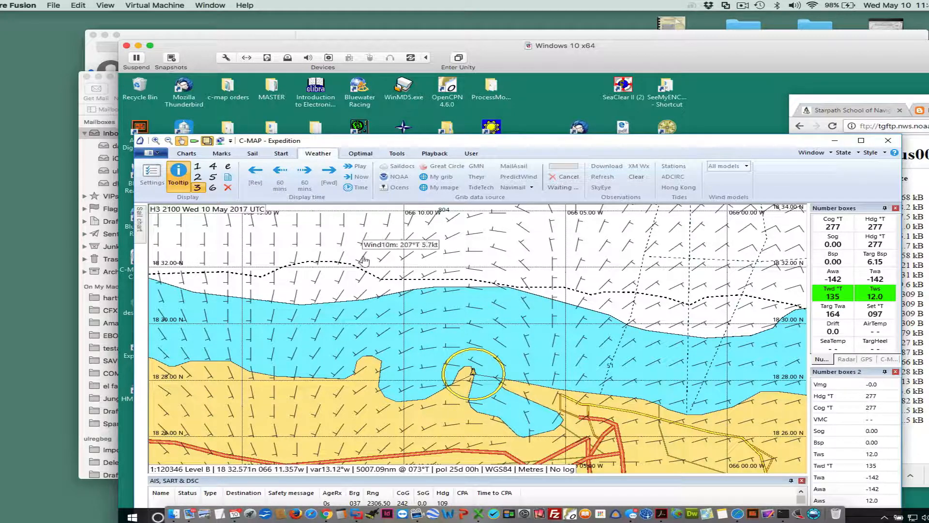